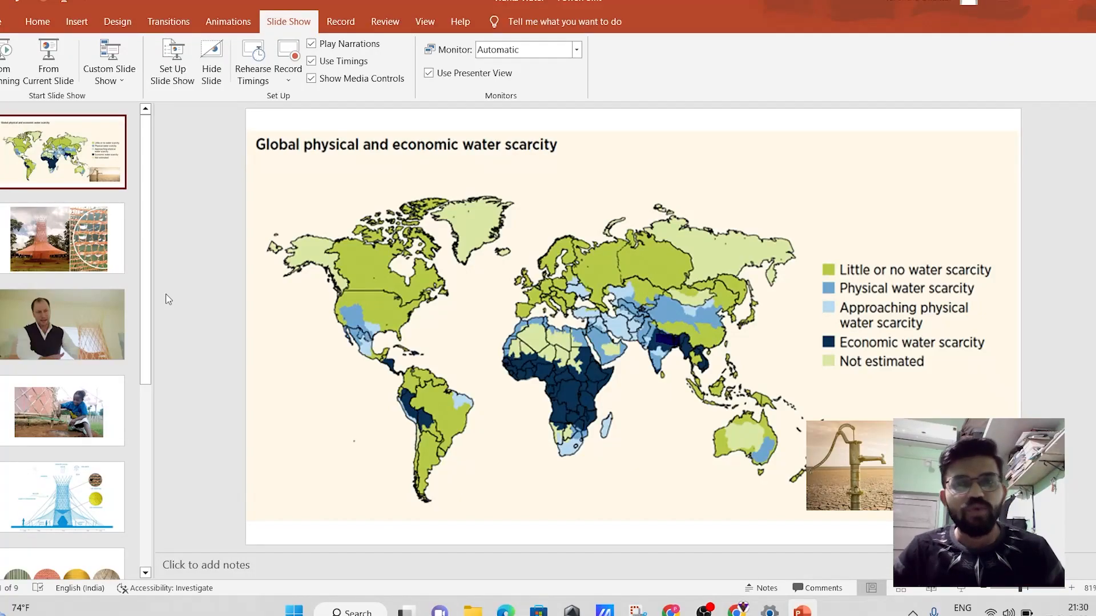
mouse_move(198, 290)
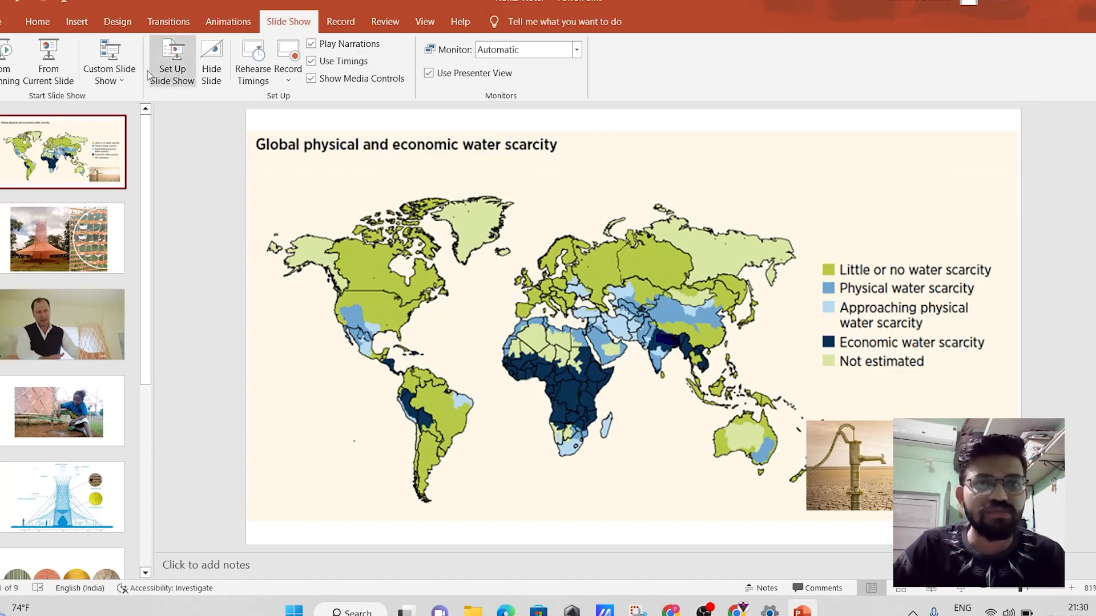
mouse_move(278, 306)
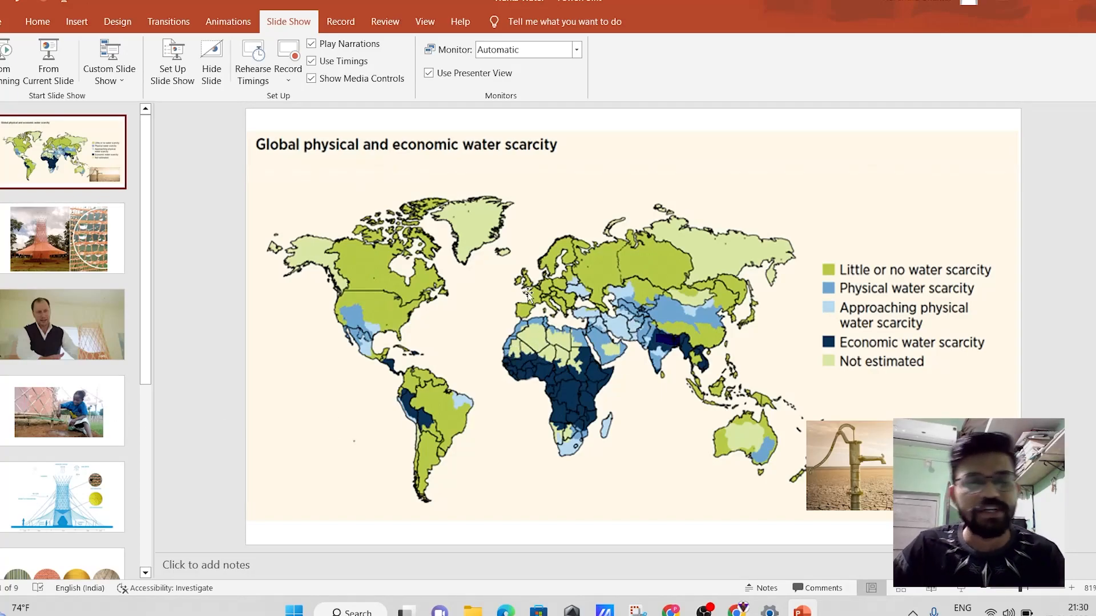
mouse_move(566, 465)
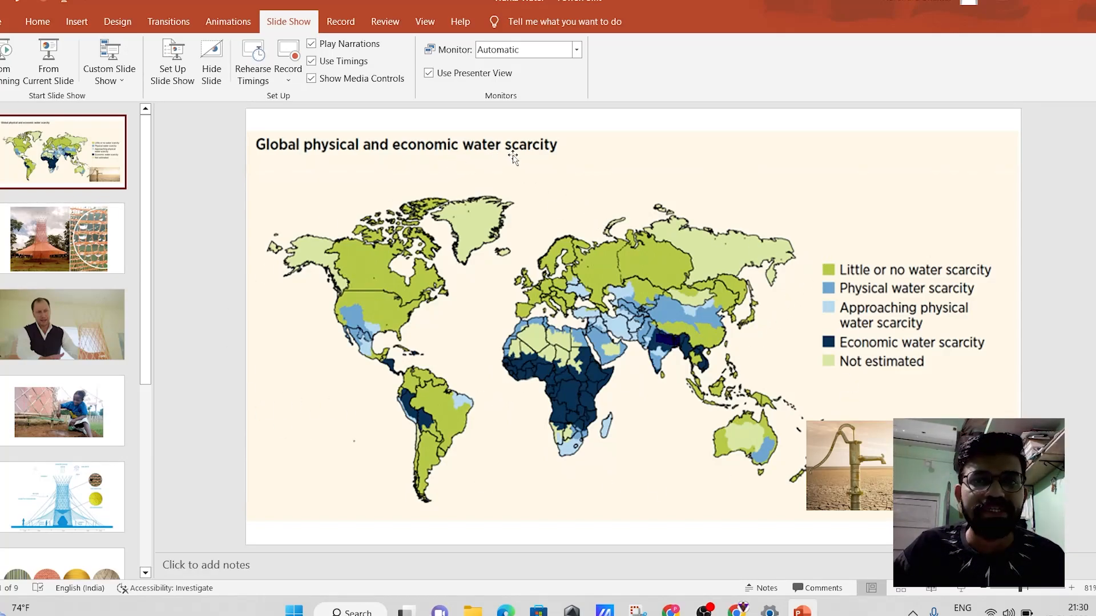
mouse_move(556, 135)
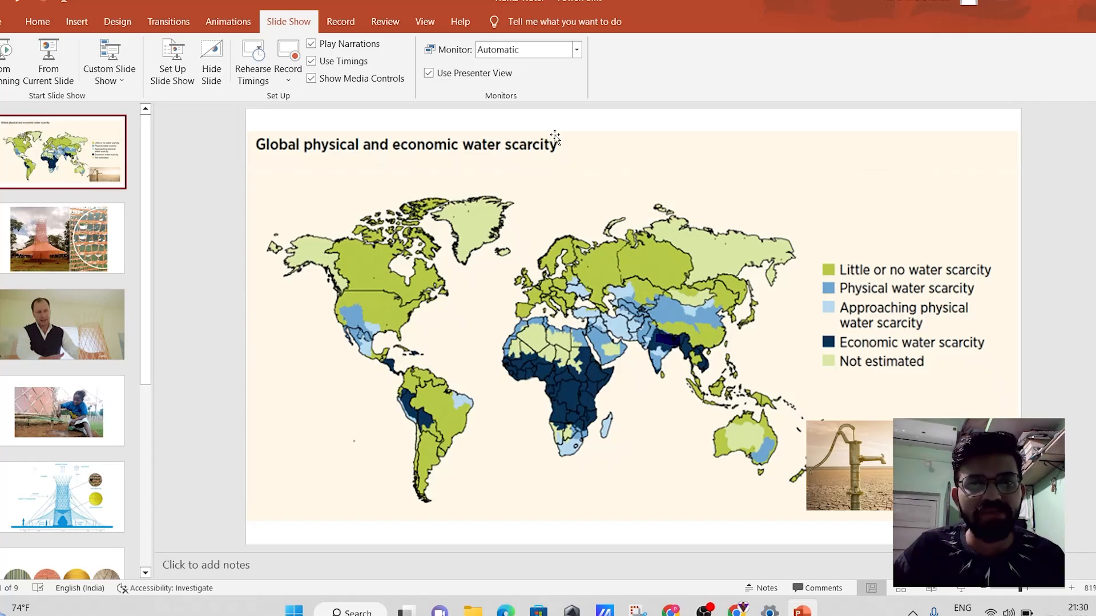
mouse_move(479, 363)
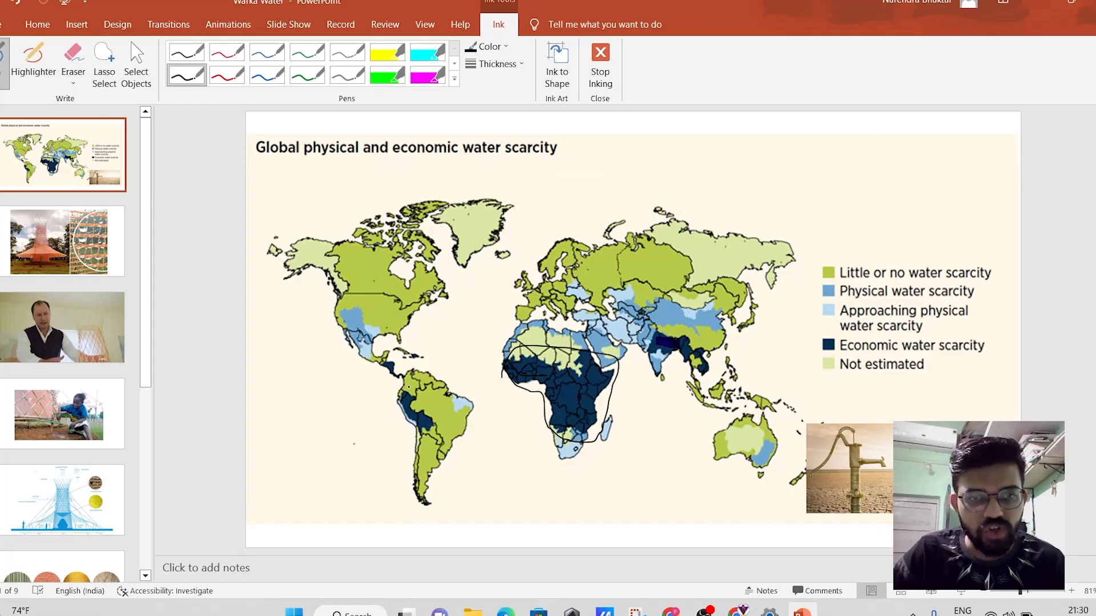
Ink an outline around South America and Africa, then sweep curved lines across the oceans
drag(406, 385, 426, 447)
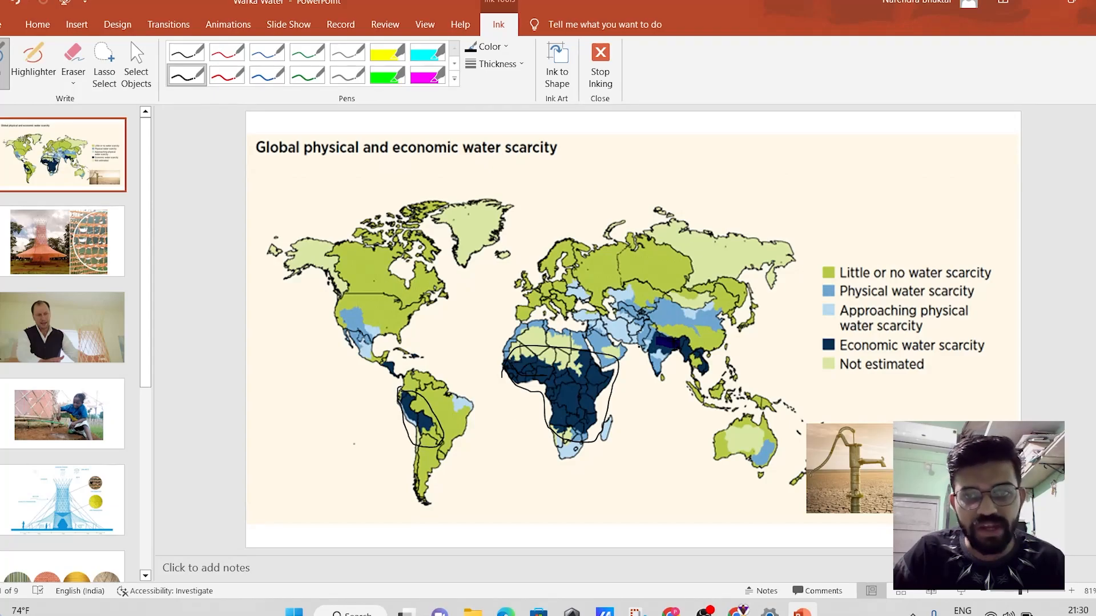
drag(640, 329, 706, 363)
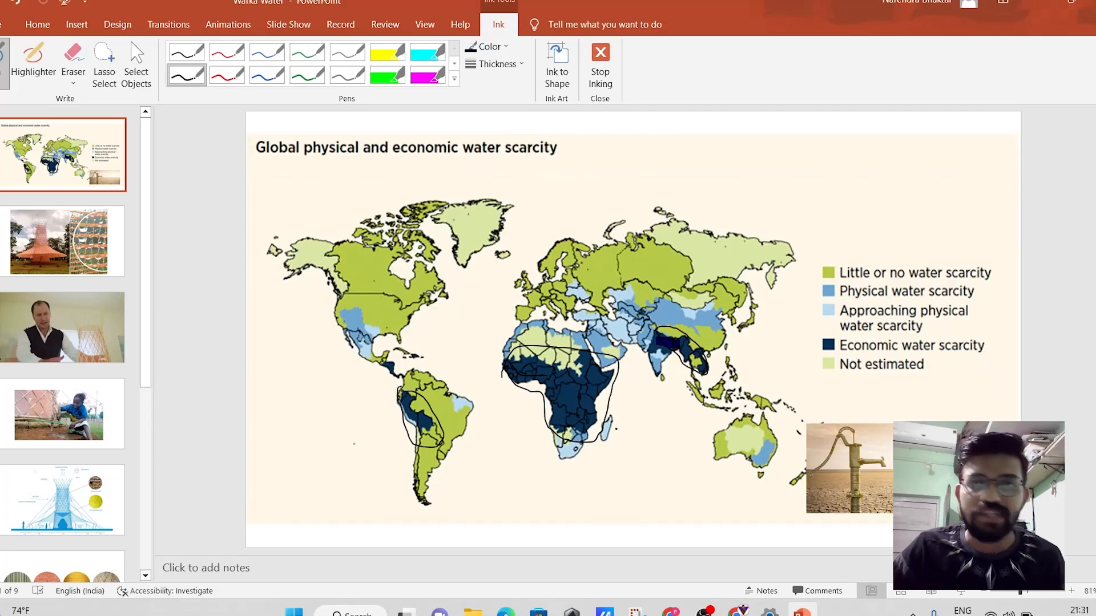
drag(465, 304, 510, 490)
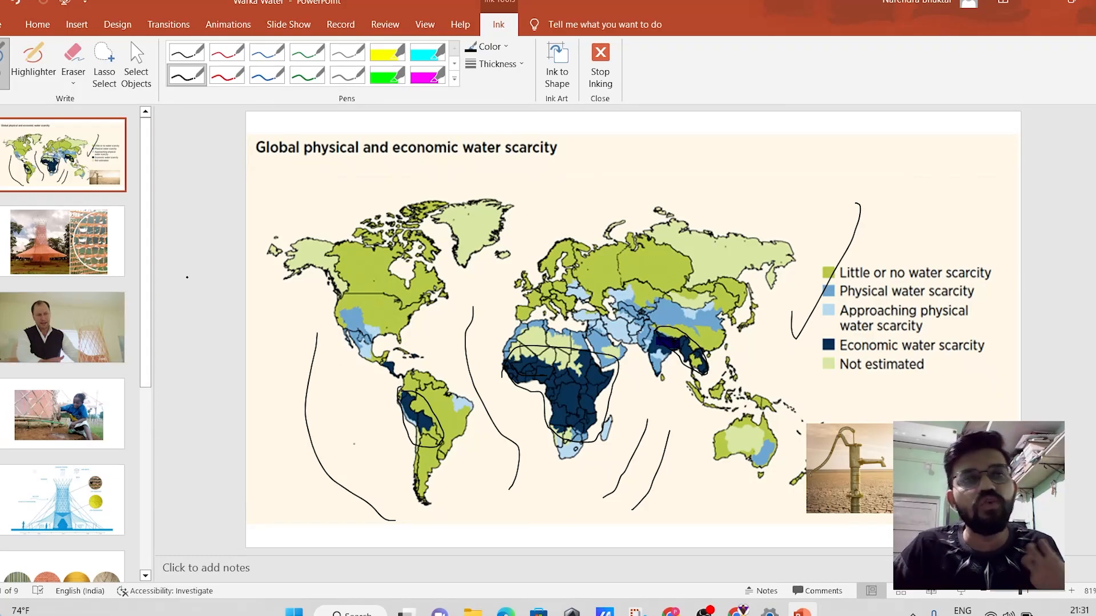
Move to the Arturo Vittori portrait slide
click(136, 63)
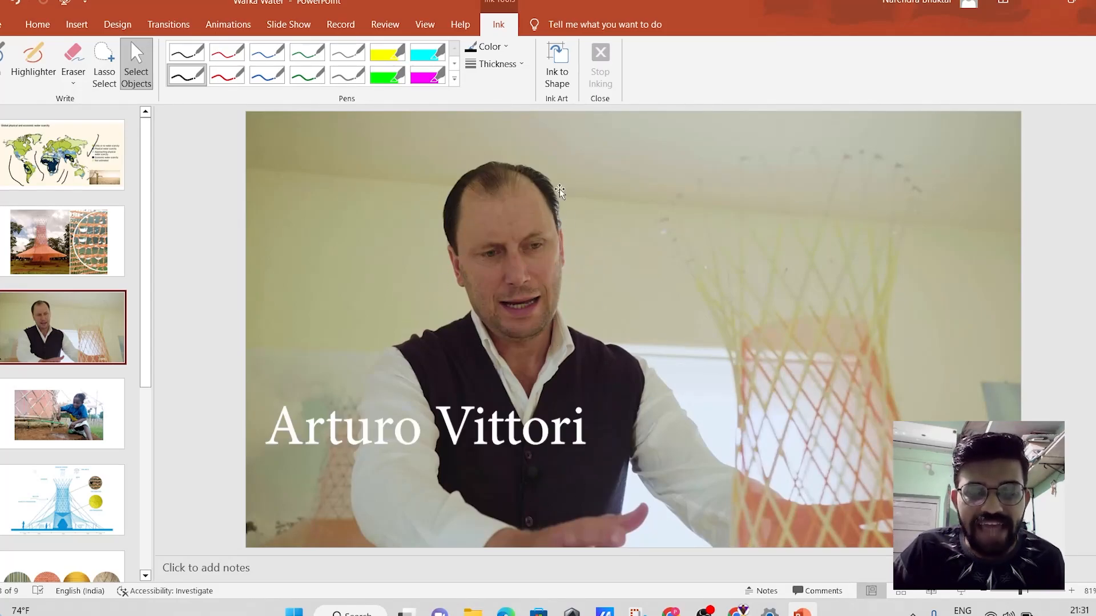
mouse_move(570, 272)
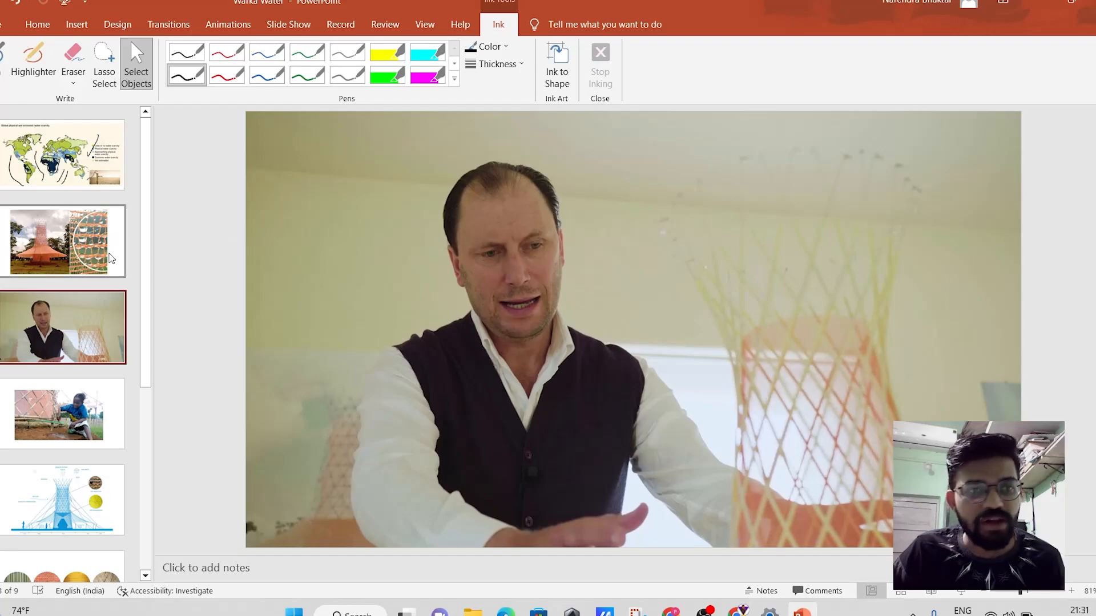
Ink a line down the tower photo into loops at its base, then return to the Arturo Vittori slide
click(61, 241)
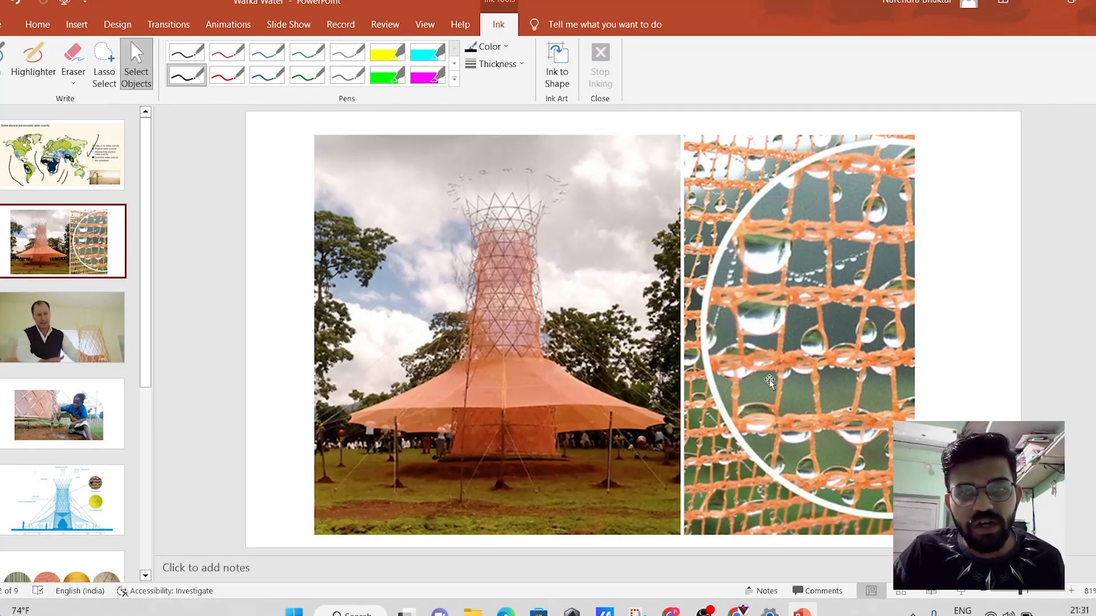
mouse_move(441, 451)
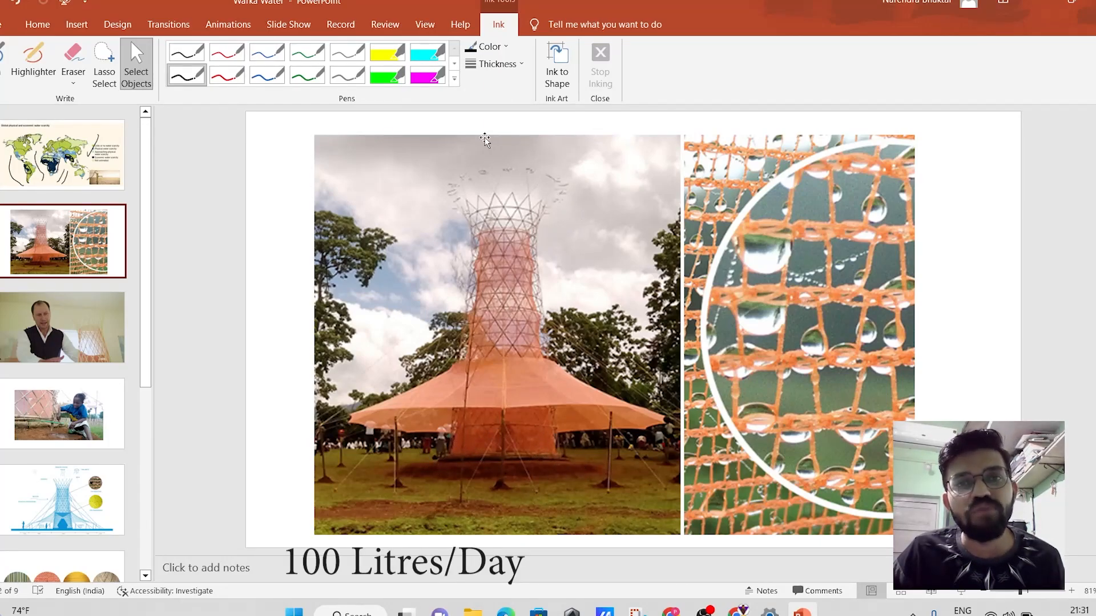
mouse_move(500, 237)
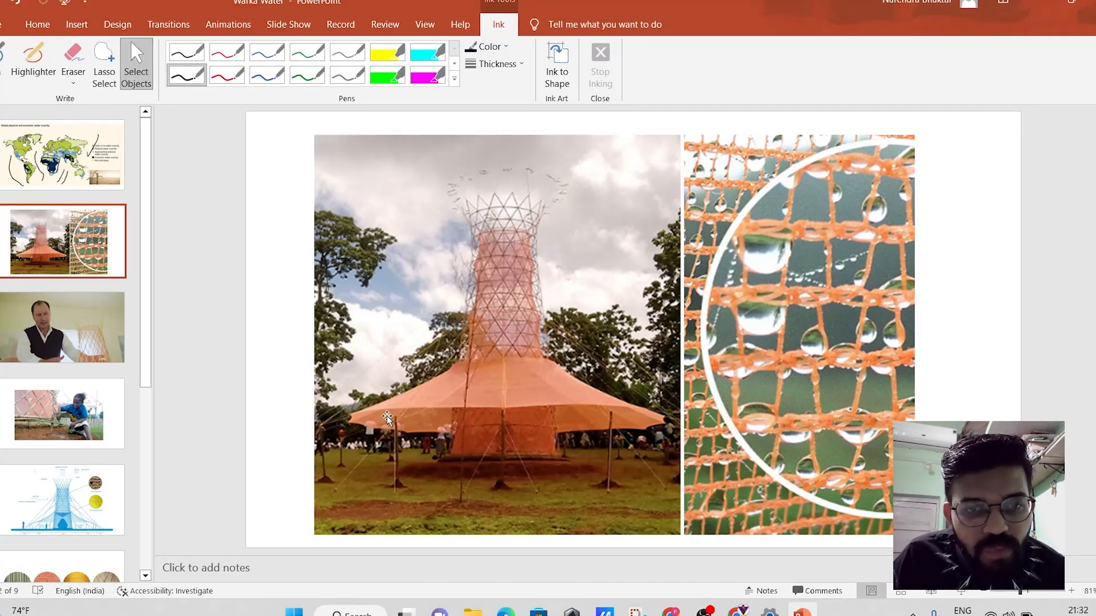
mouse_move(802, 236)
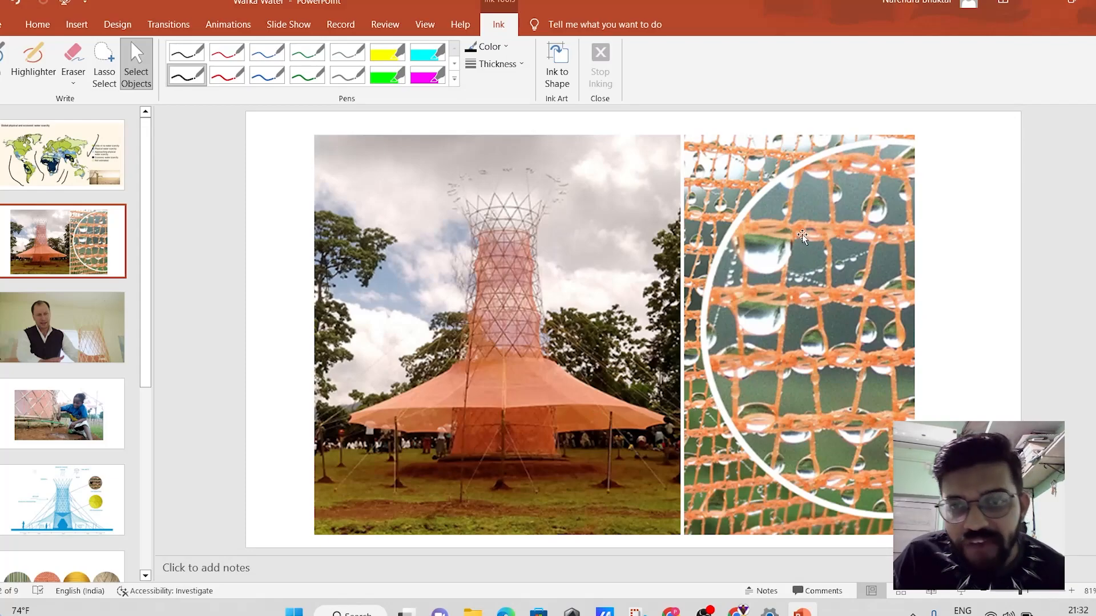
mouse_move(780, 234)
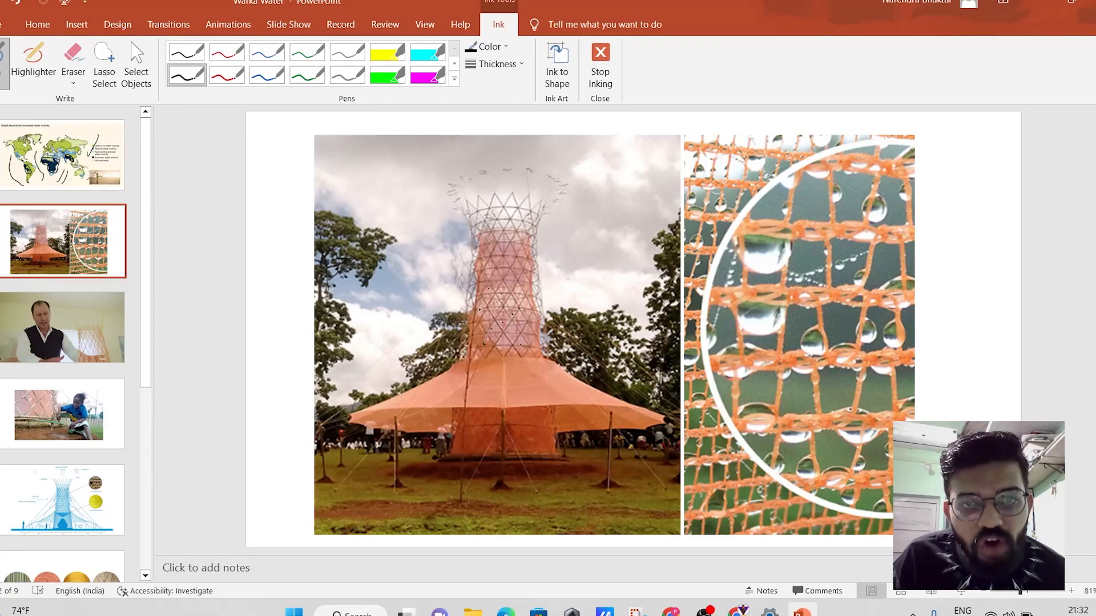
drag(478, 307, 454, 382)
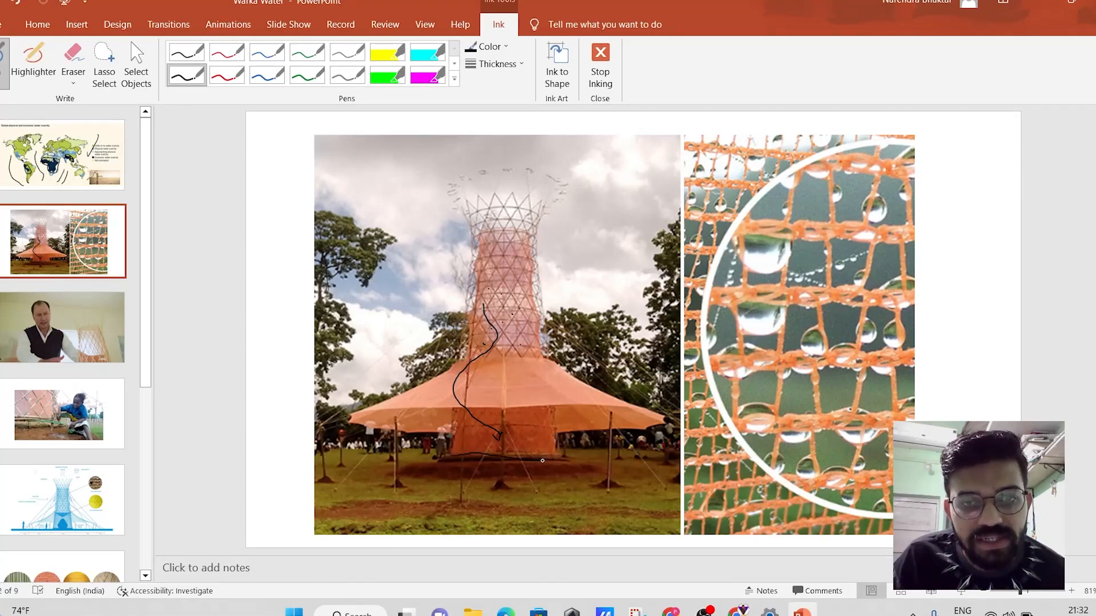
drag(471, 448, 541, 454)
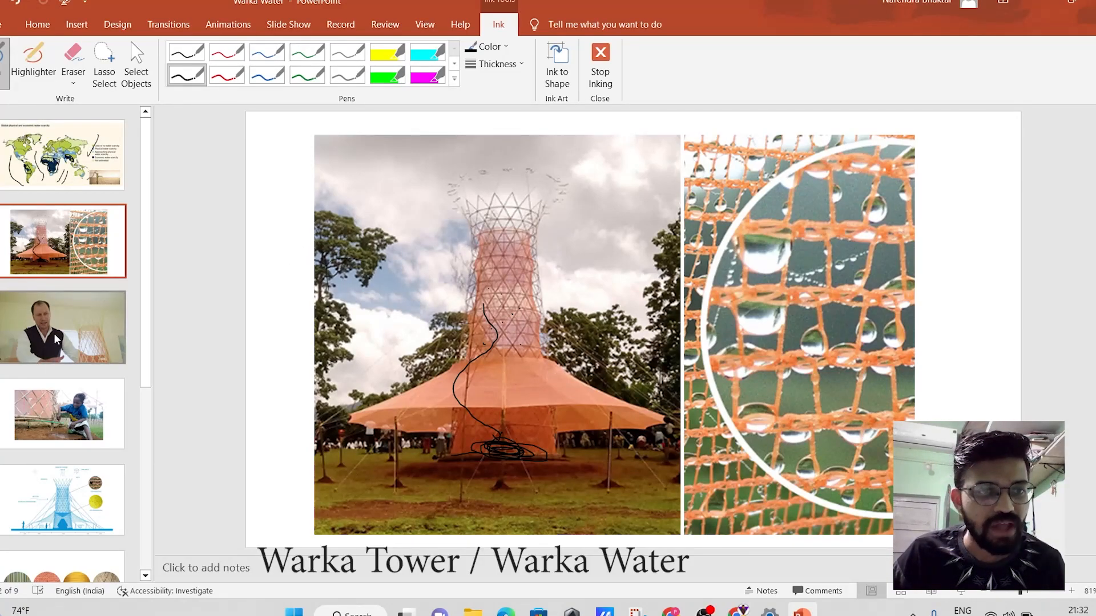
click(62, 328)
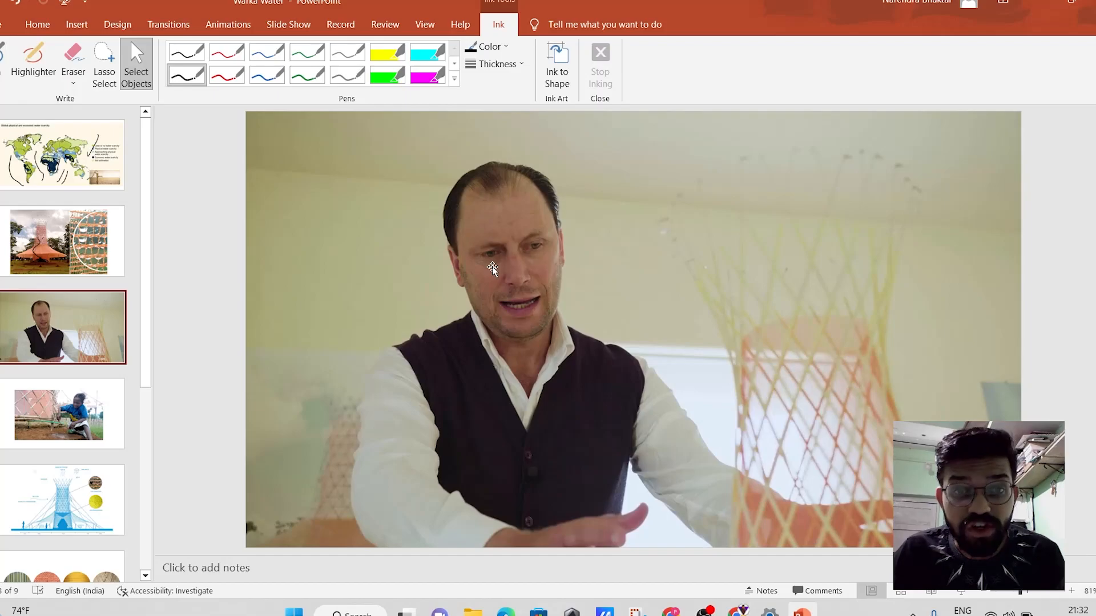
Step past the child-at-the-tap slide to the tower cross-section diagram
click(62, 413)
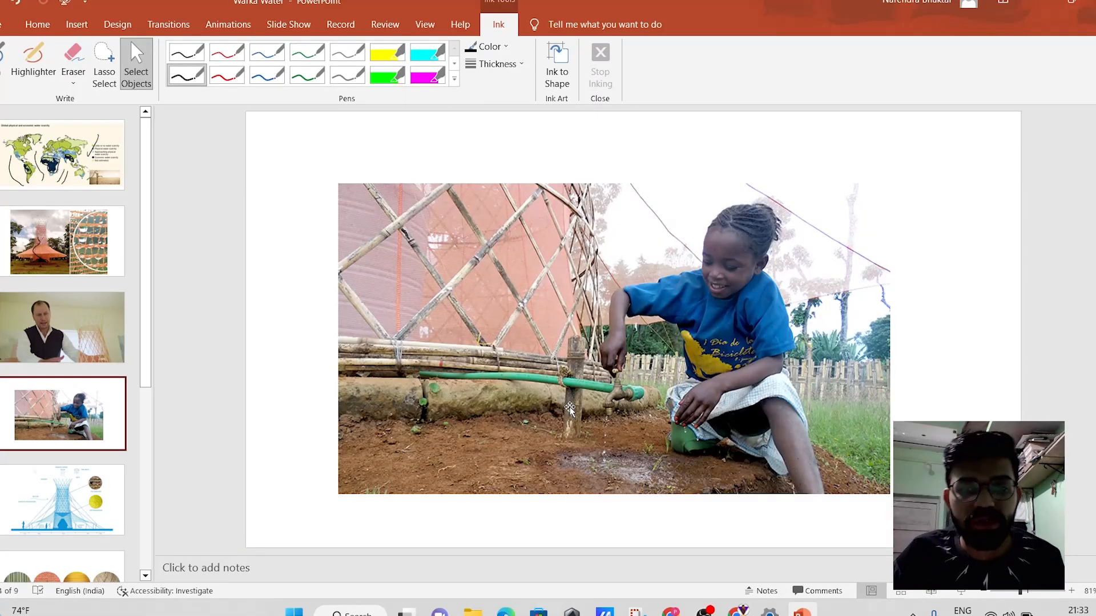
click(61, 499)
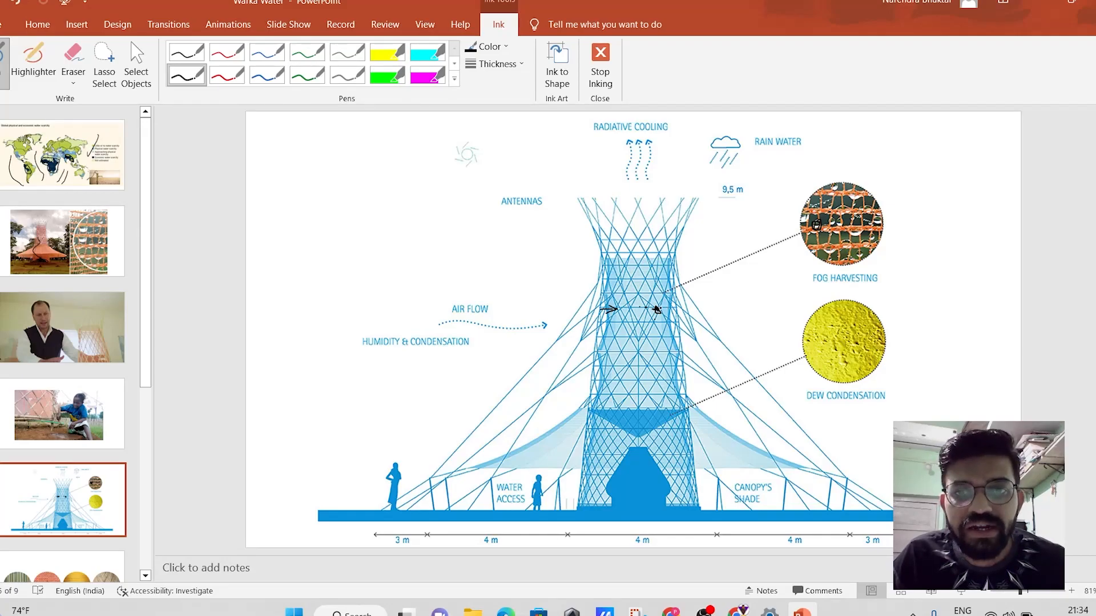
Ink an arrow at the mesh, circle DEW CONDENSATION and trace a line down into the base chamber
drag(649, 311, 705, 301)
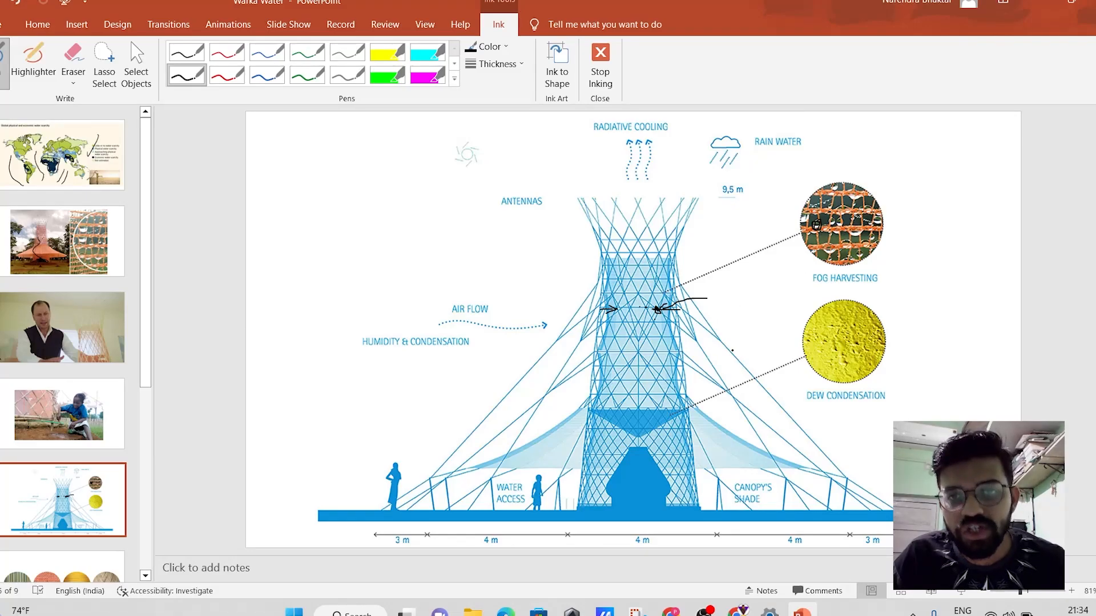
drag(804, 404, 901, 404)
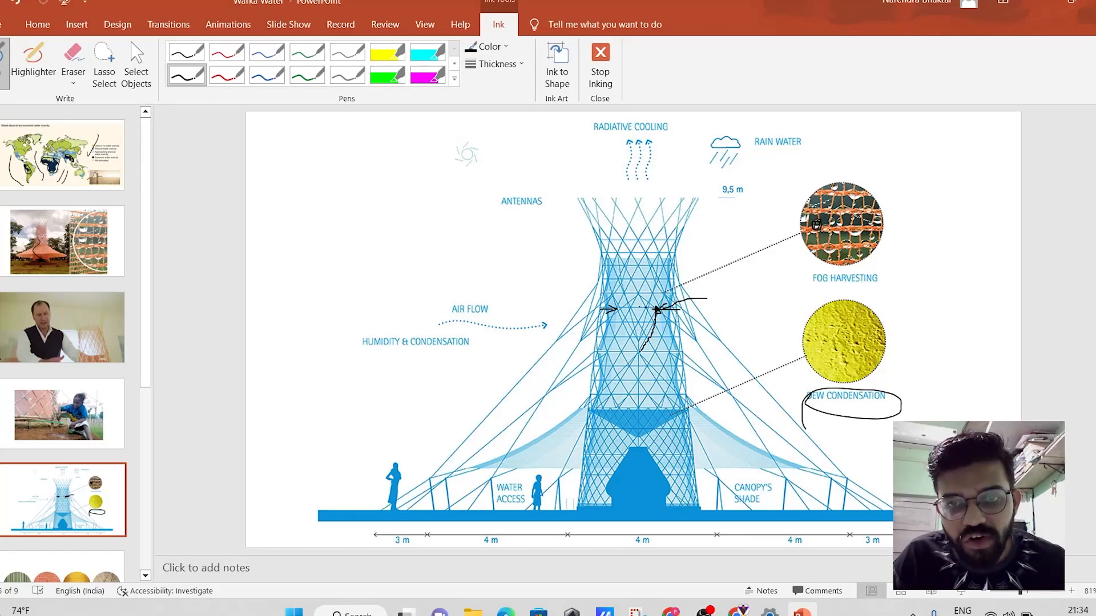
drag(632, 311, 631, 433)
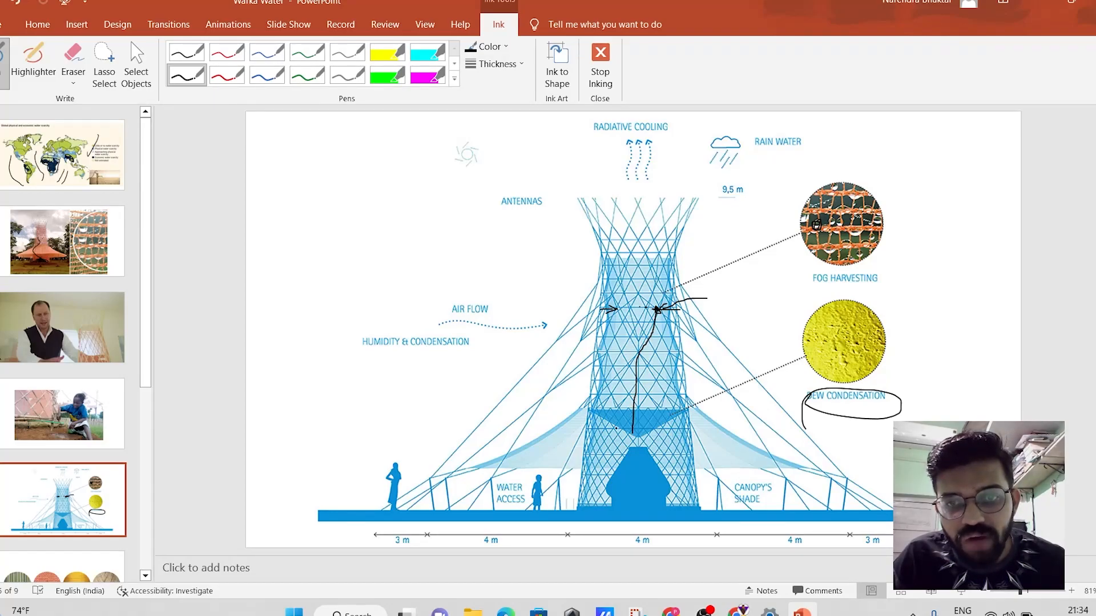
drag(594, 419, 633, 454)
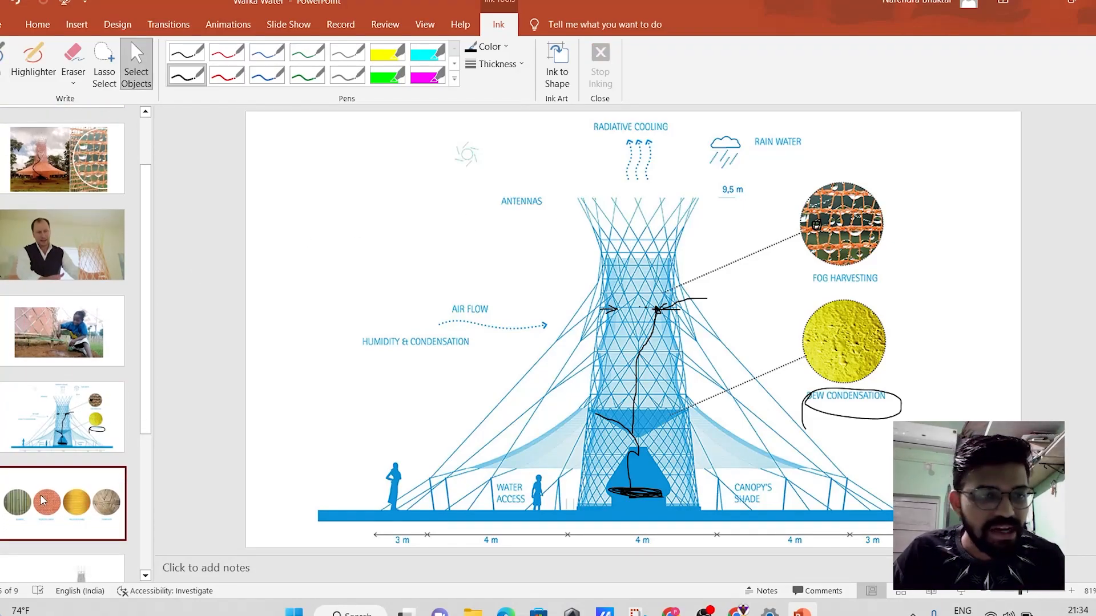
click(62, 502)
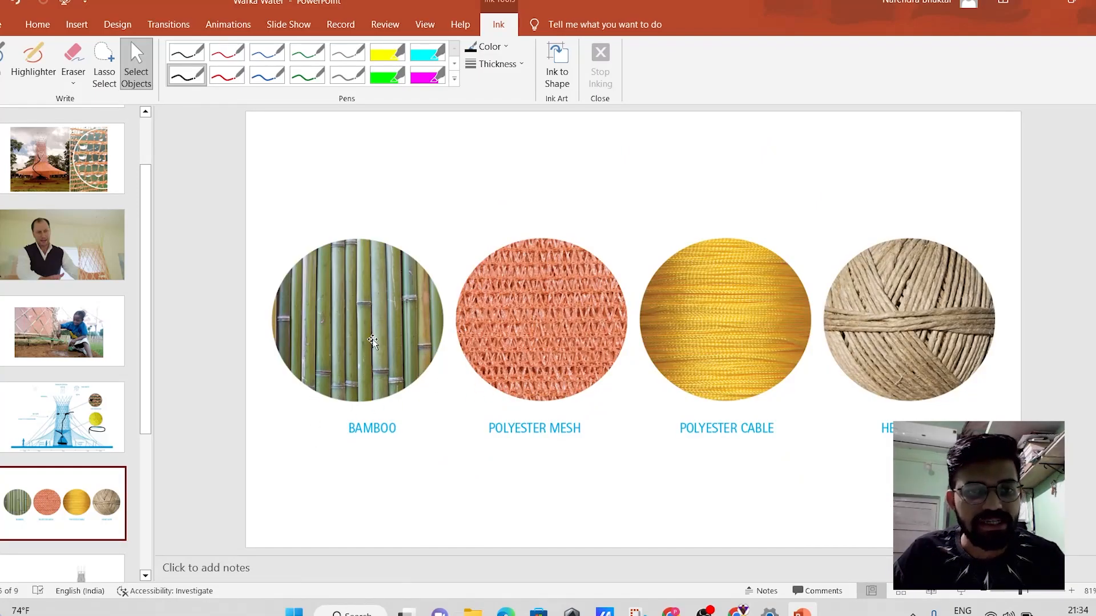
mouse_move(743, 441)
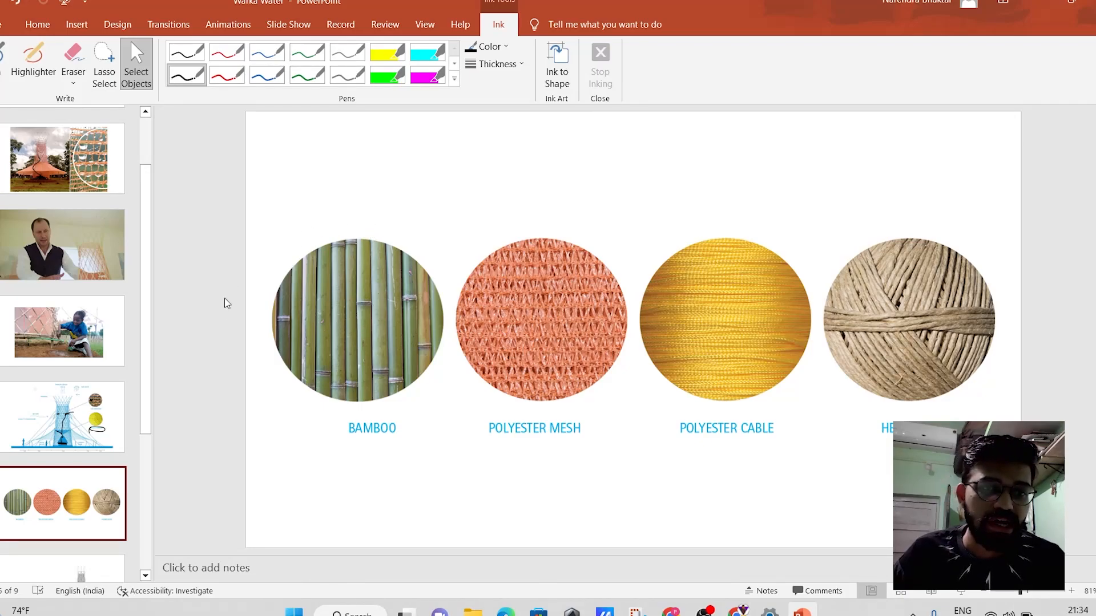
mouse_move(460, 525)
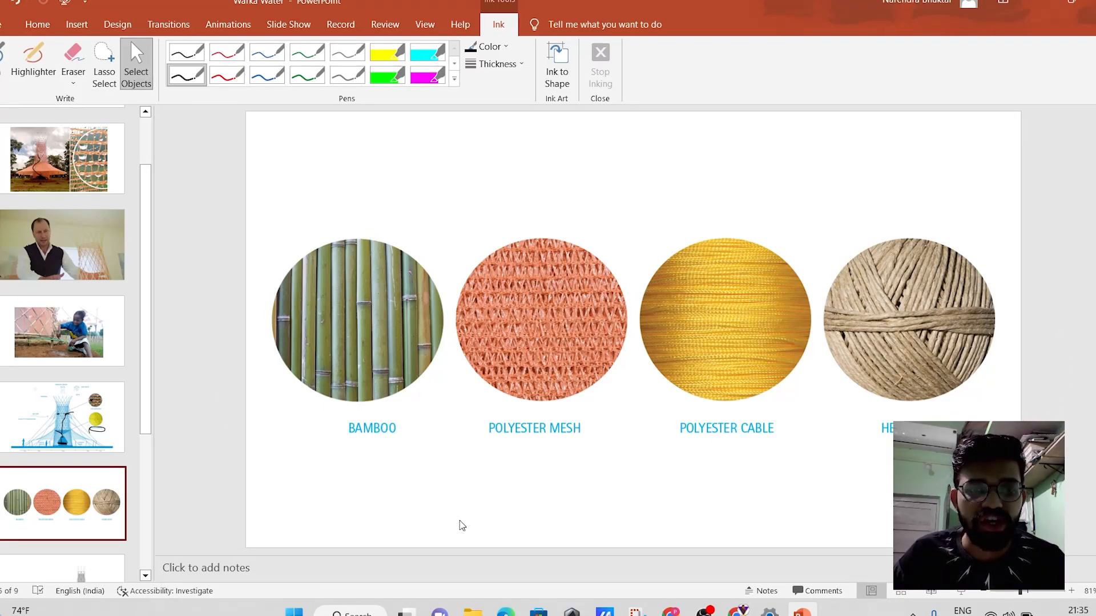
mouse_move(728, 516)
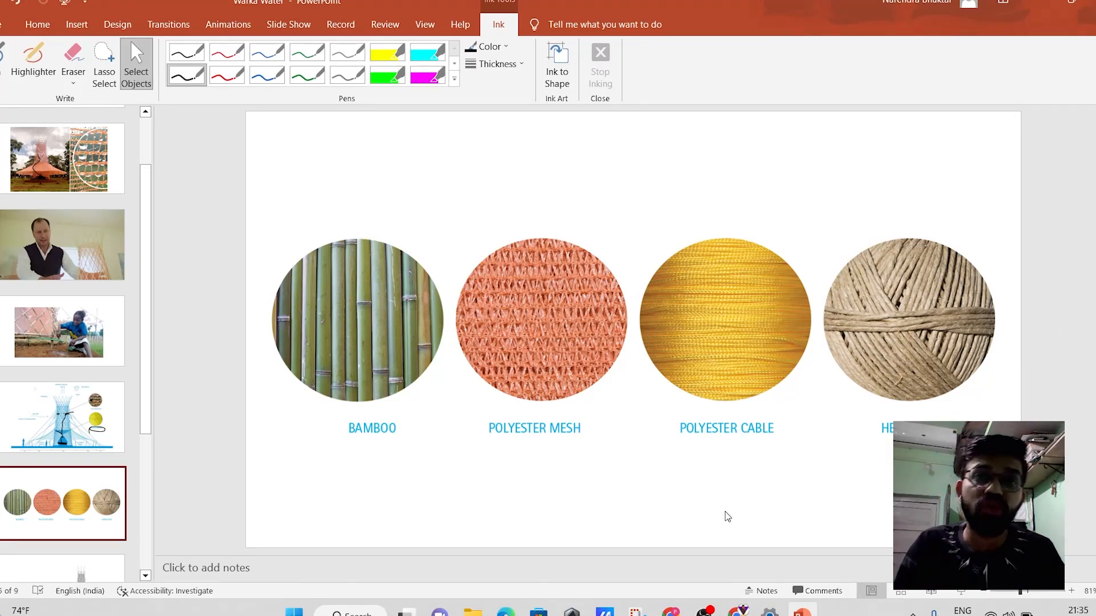
mouse_move(280, 378)
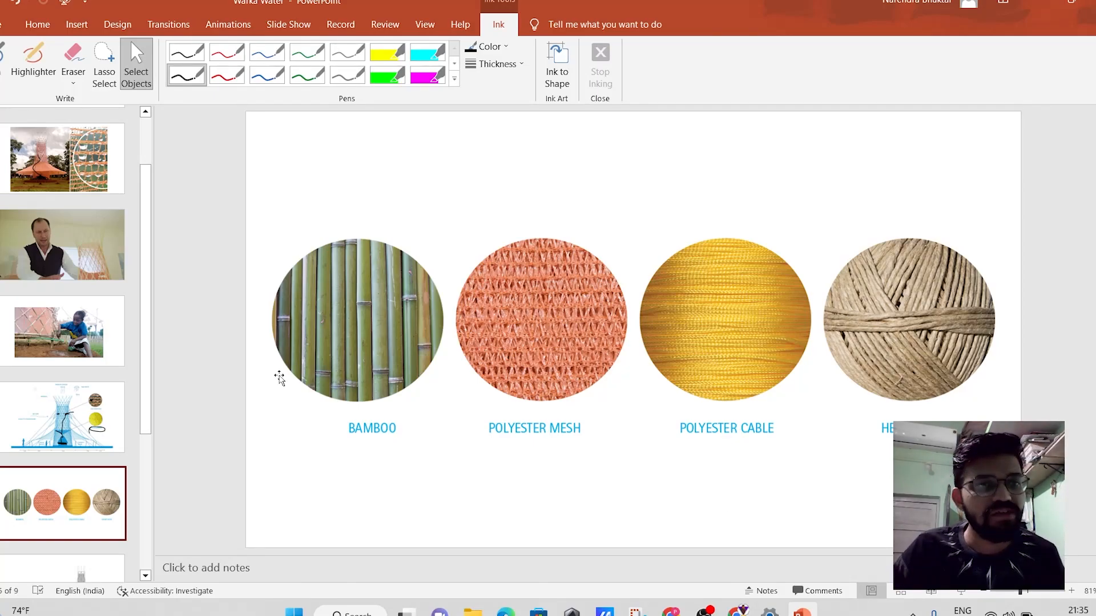
Go back to the tower photo and mesh close-up slide
click(63, 158)
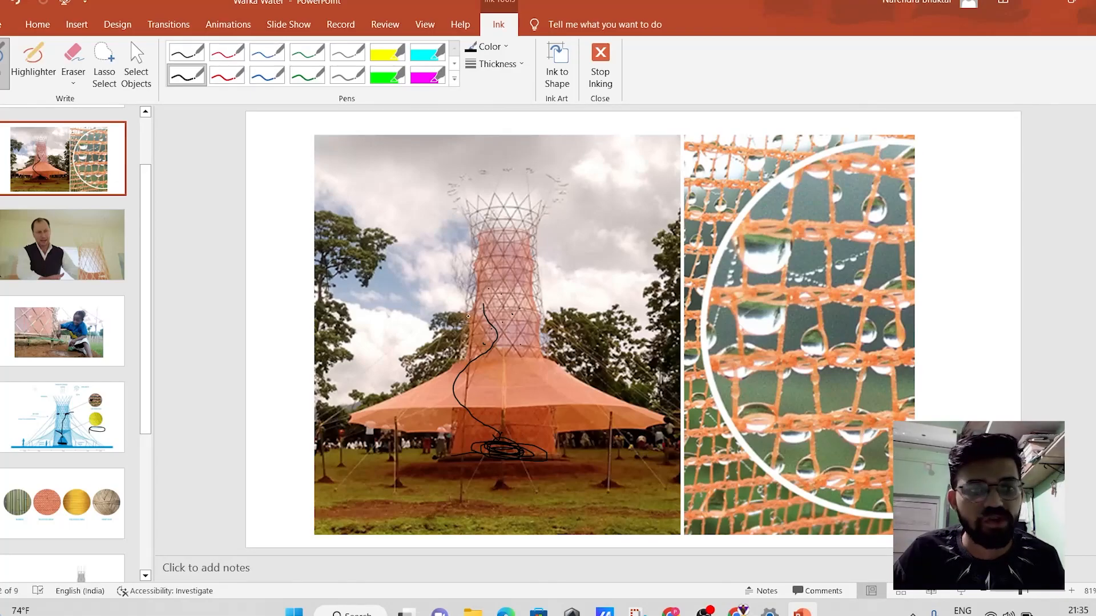
Move through the tower versions V 0.1 to V 4.0 slide to the photo of the tower among a crowd
scroll(down, 3)
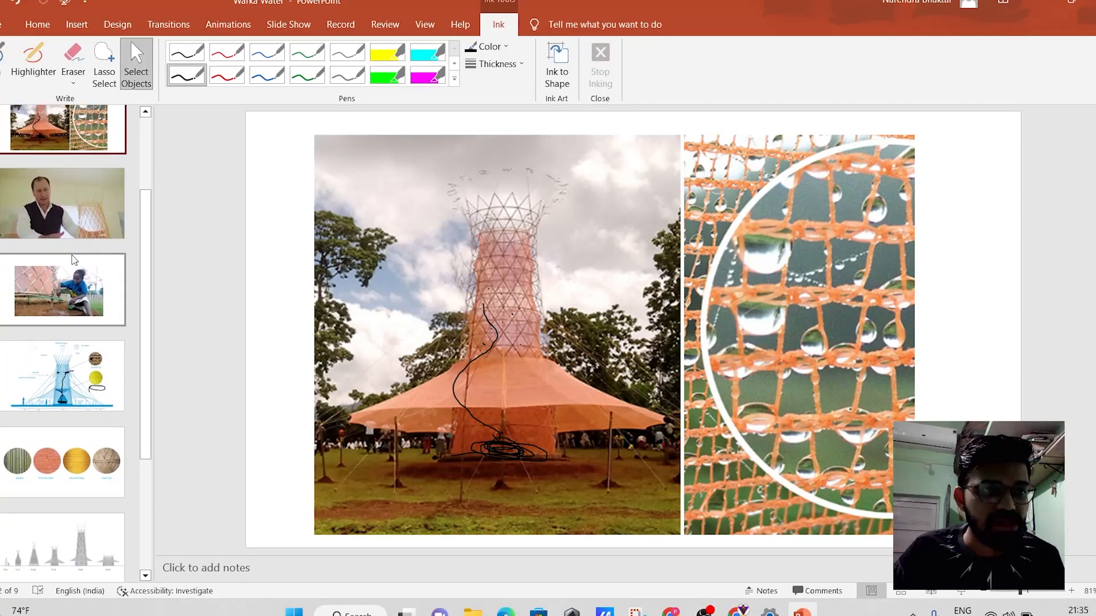
click(62, 204)
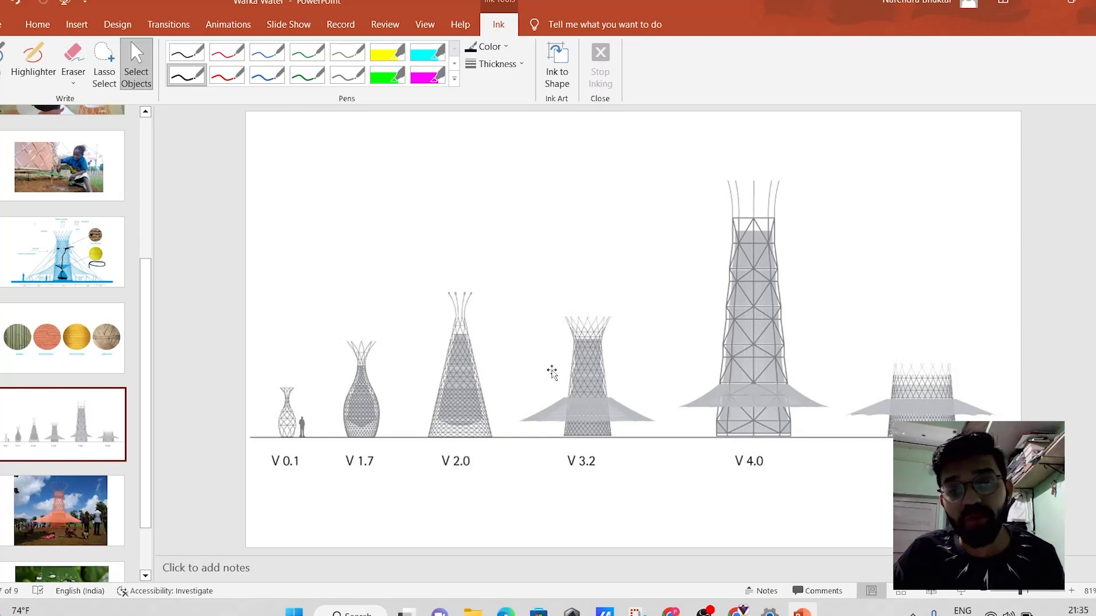
scroll(down, 3)
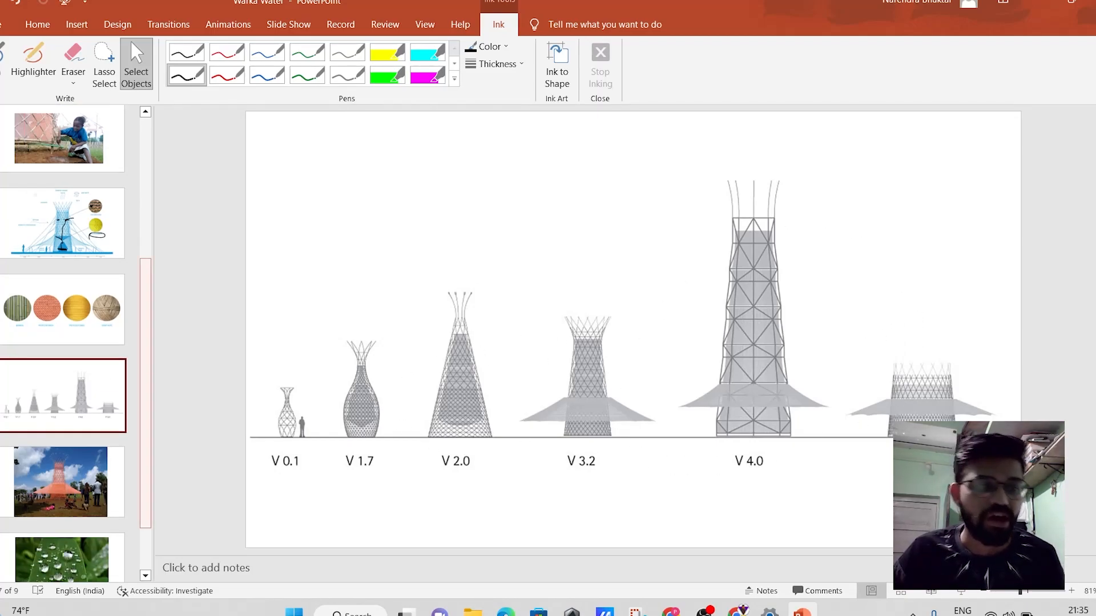
click(62, 437)
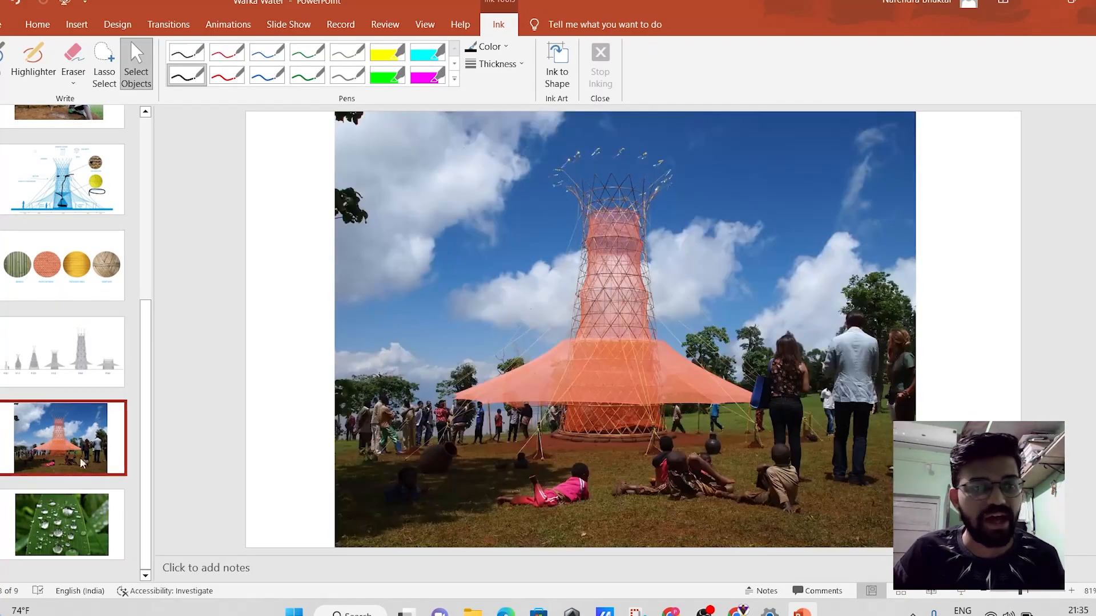
mouse_move(628, 448)
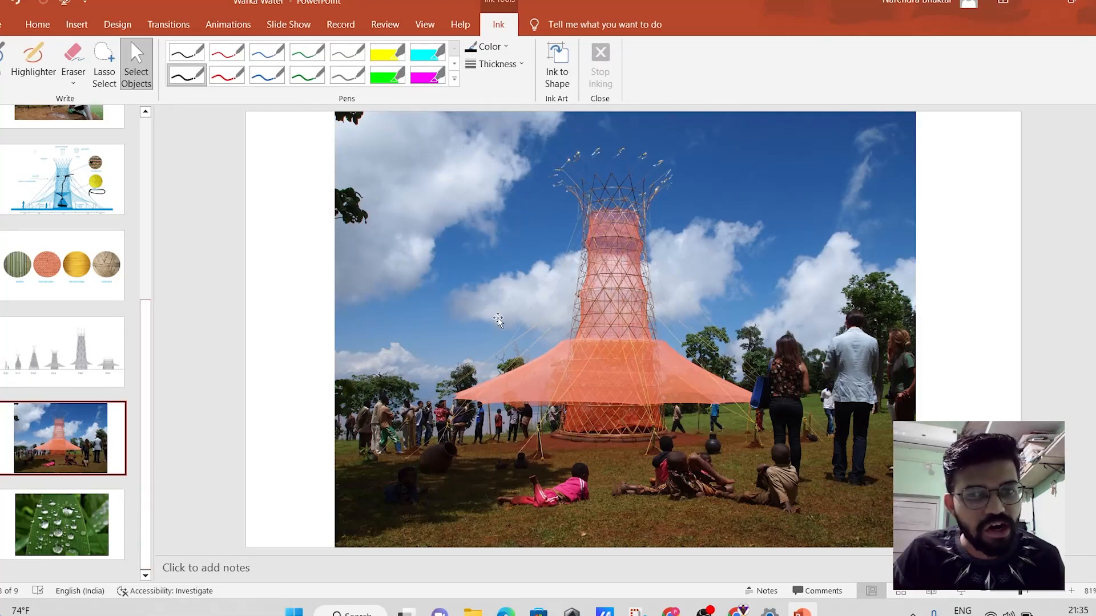
mouse_move(522, 392)
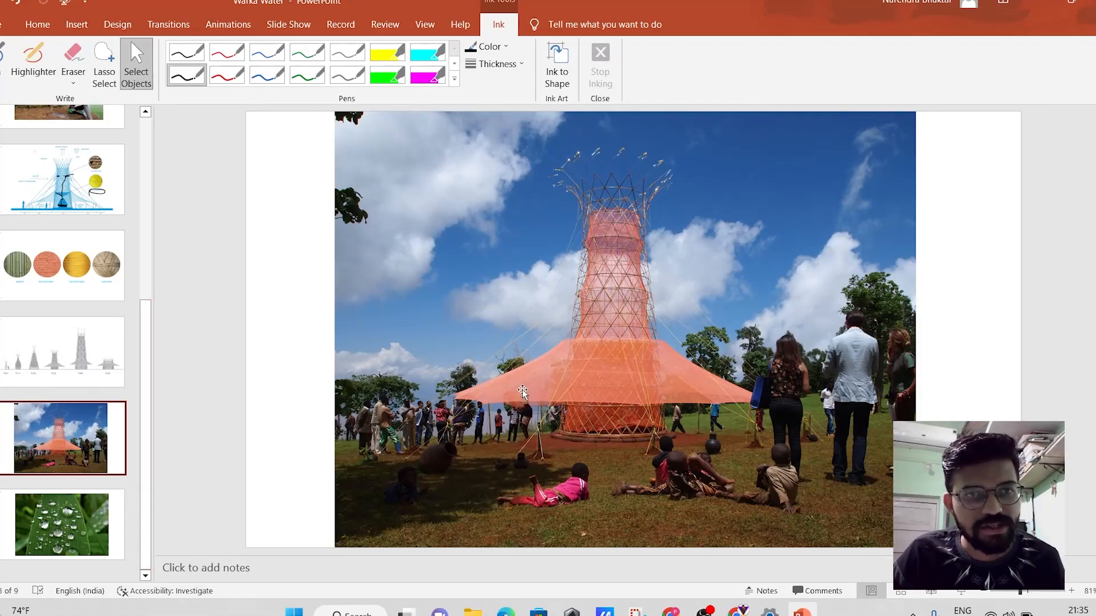
mouse_move(606, 393)
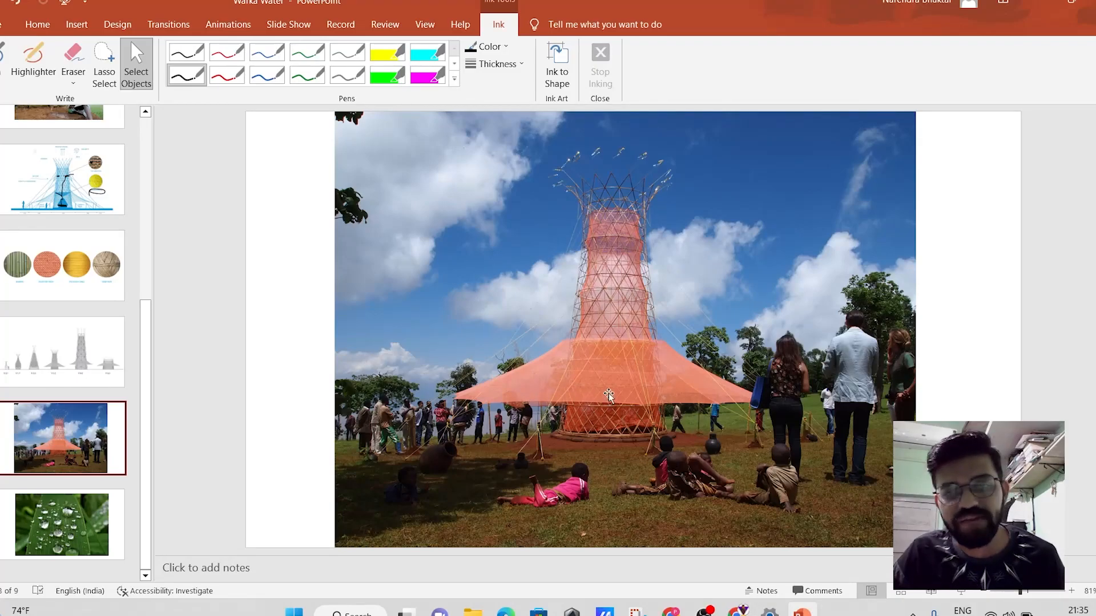
Move on to the final water droplets on a leaf slide
click(62, 524)
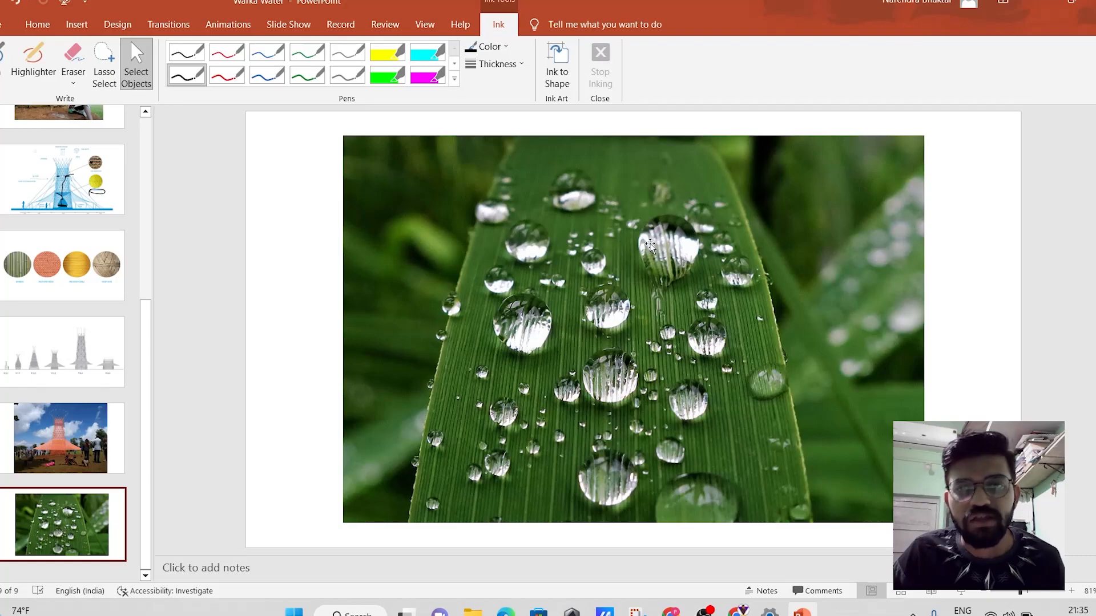
mouse_move(576, 294)
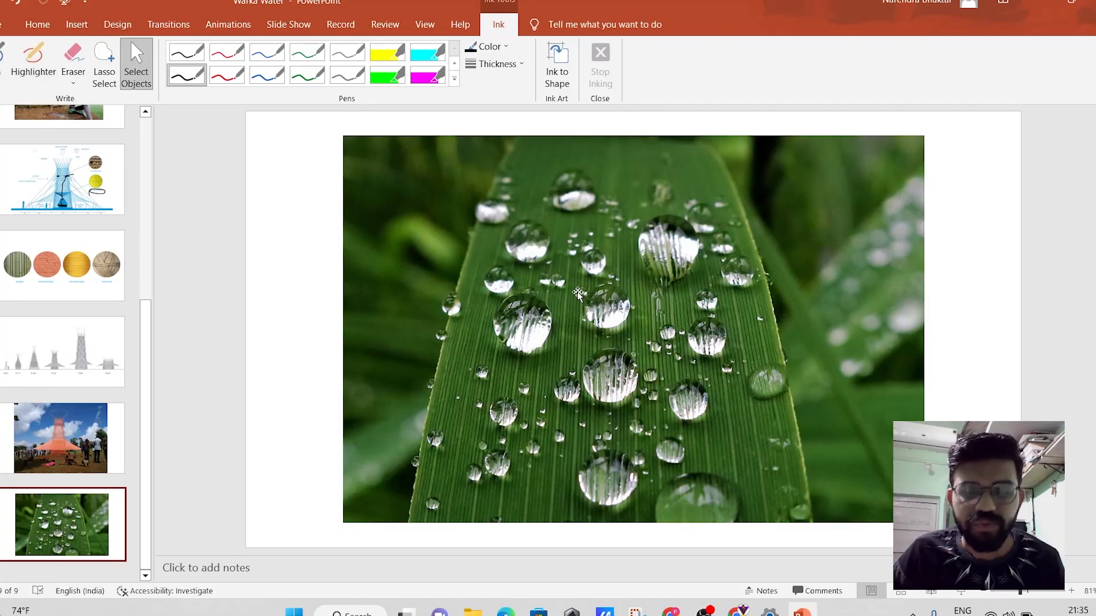
mouse_move(644, 387)
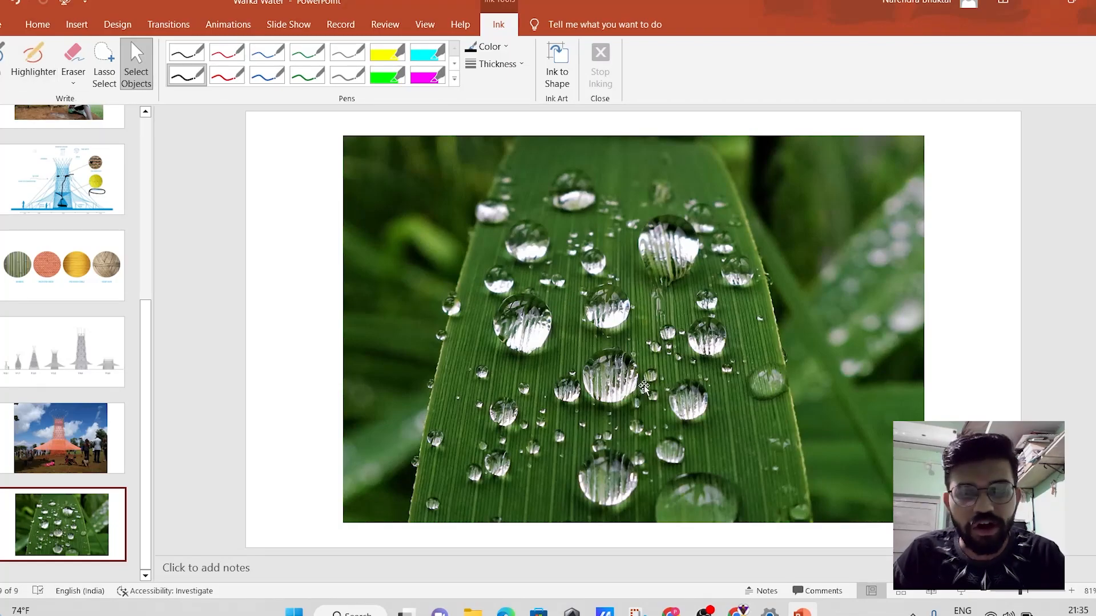
mouse_move(536, 304)
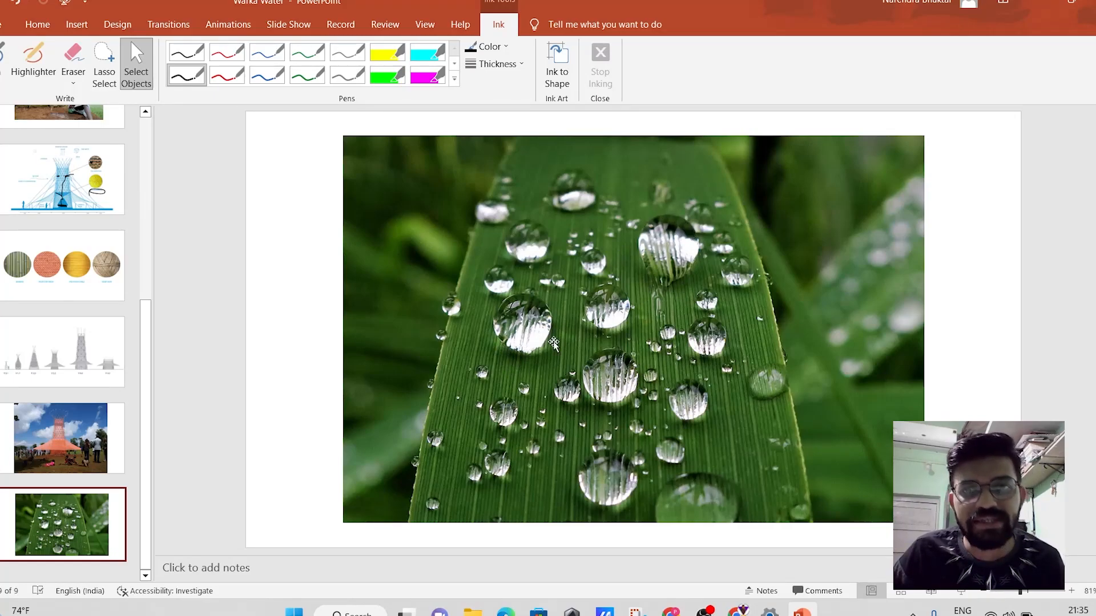
mouse_move(589, 230)
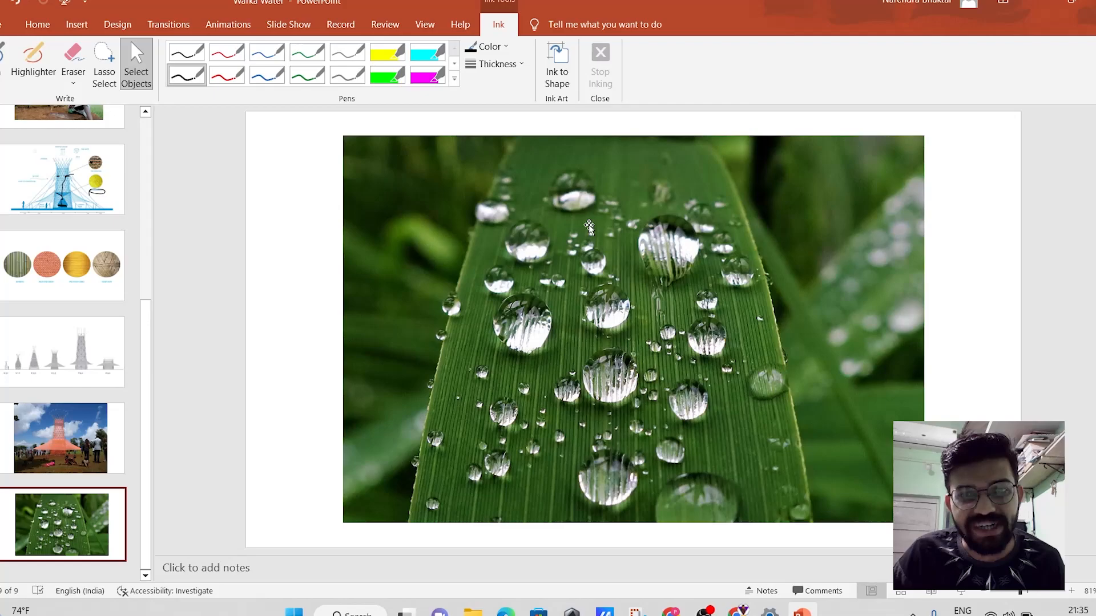
mouse_move(571, 353)
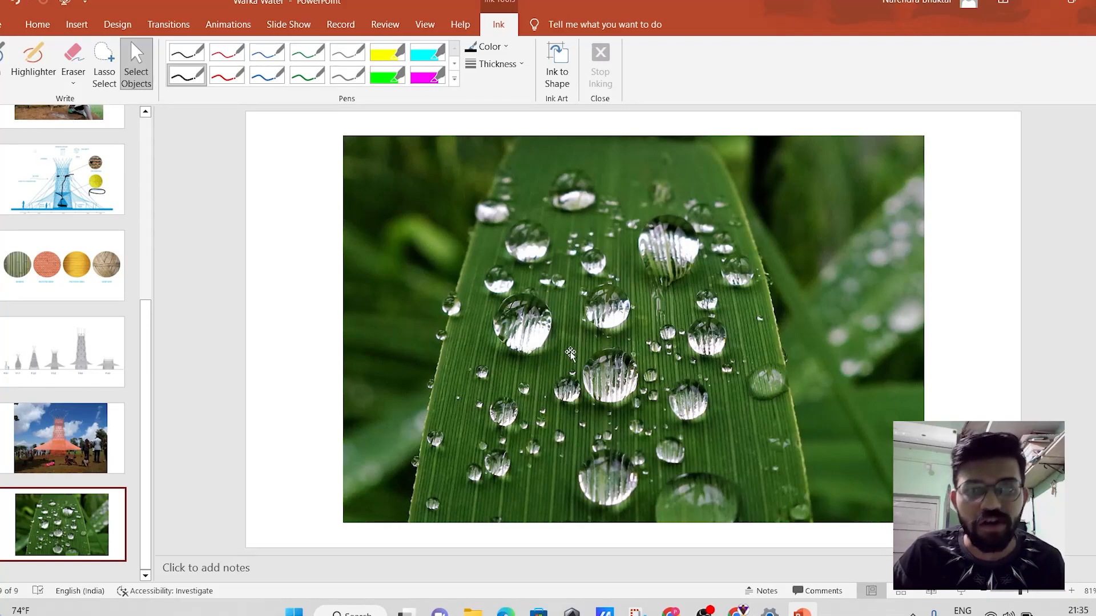
mouse_move(650, 356)
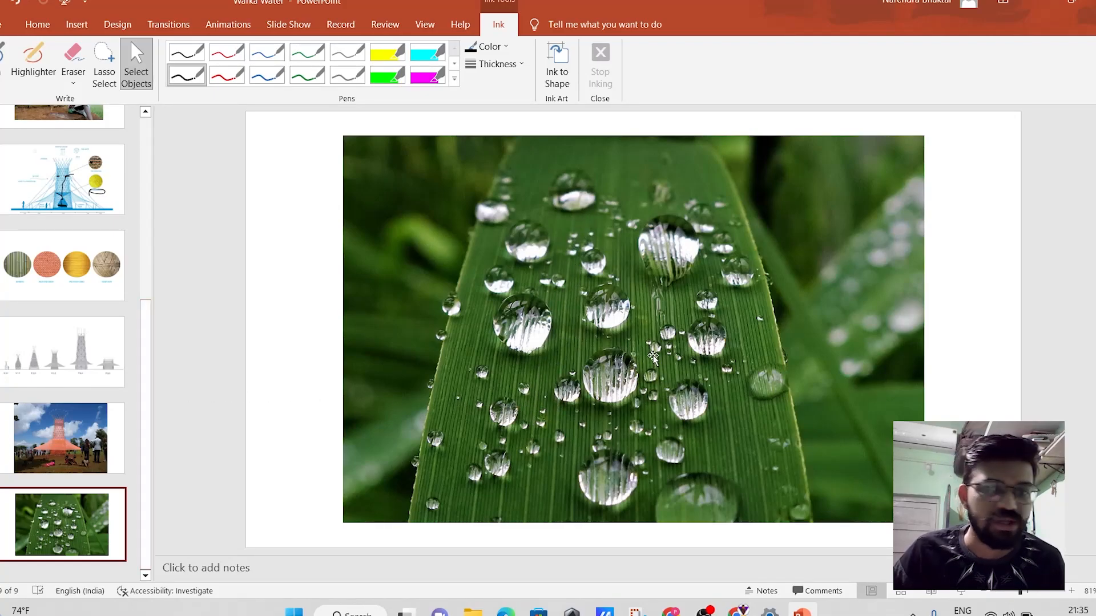
scroll(down, 3)
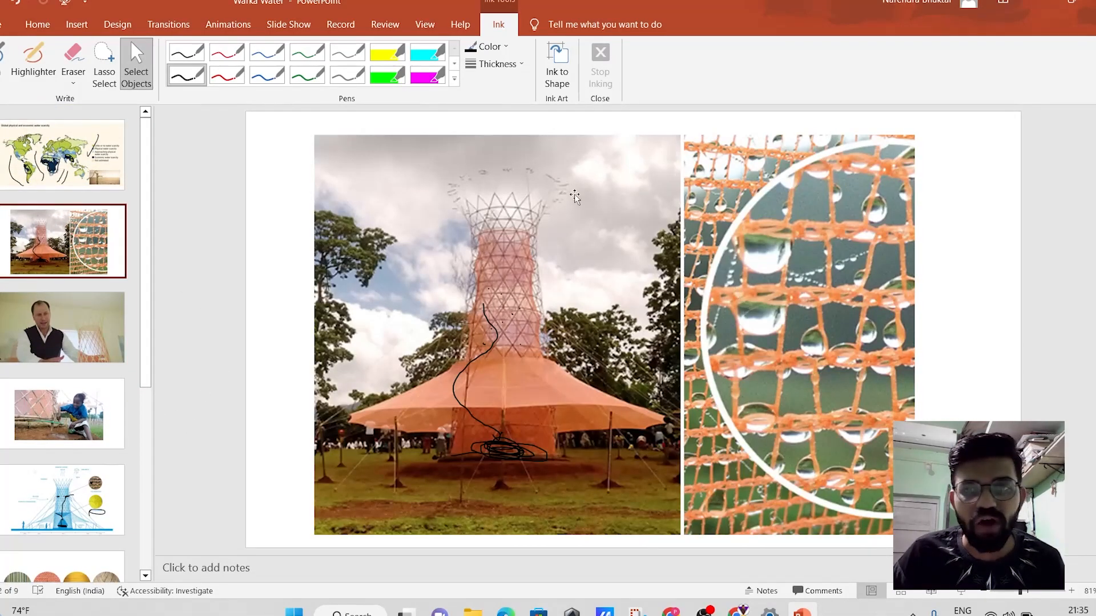
mouse_move(754, 434)
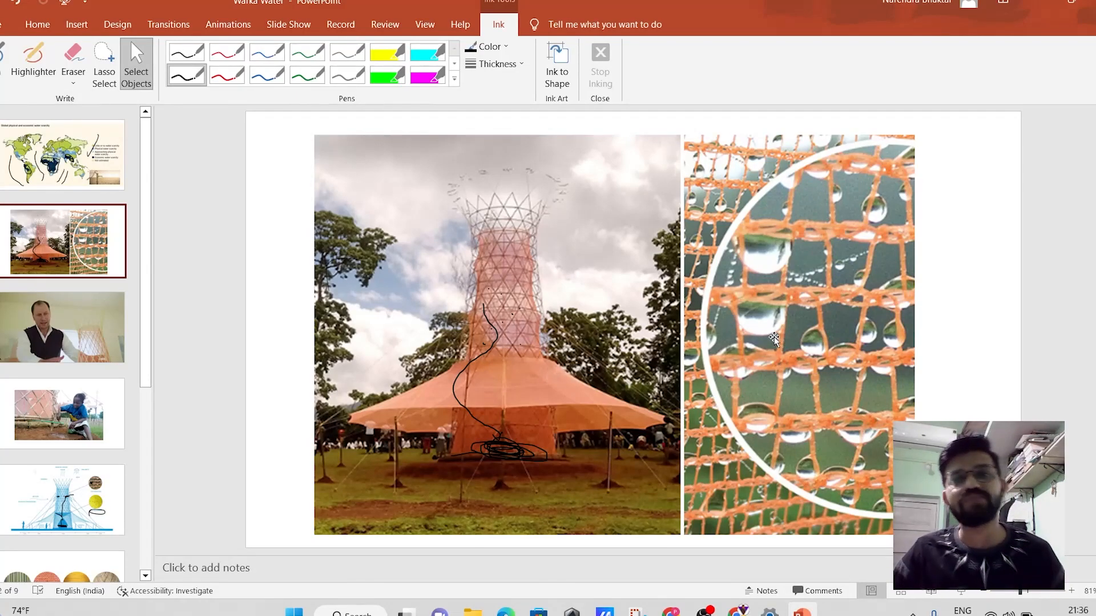
Scroll the thumbnail pane while staying on the tower and mesh slide
scroll(down, 3)
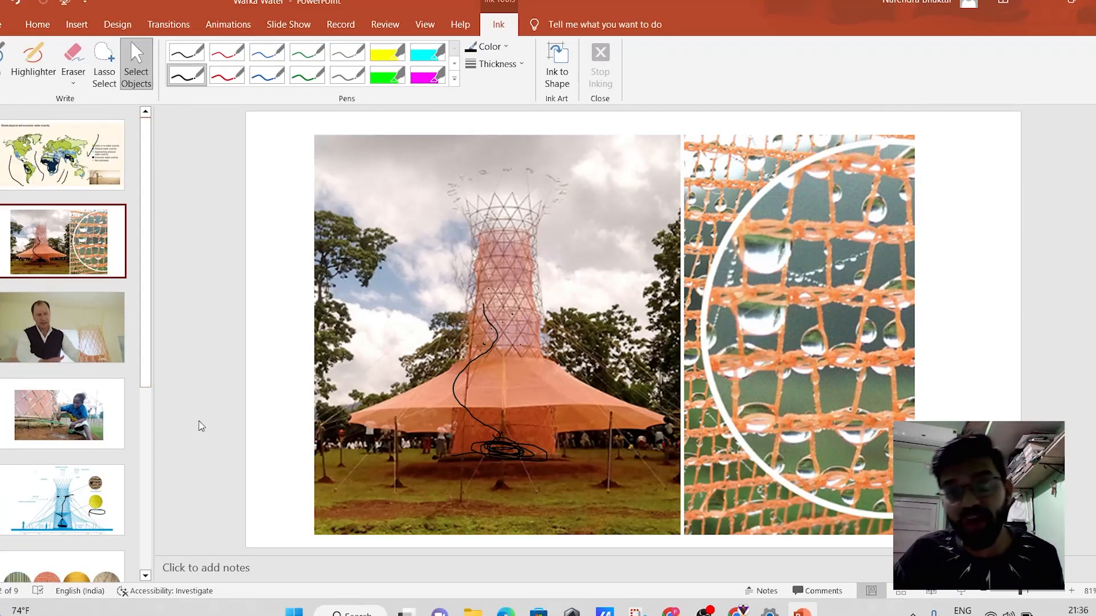
mouse_move(465, 297)
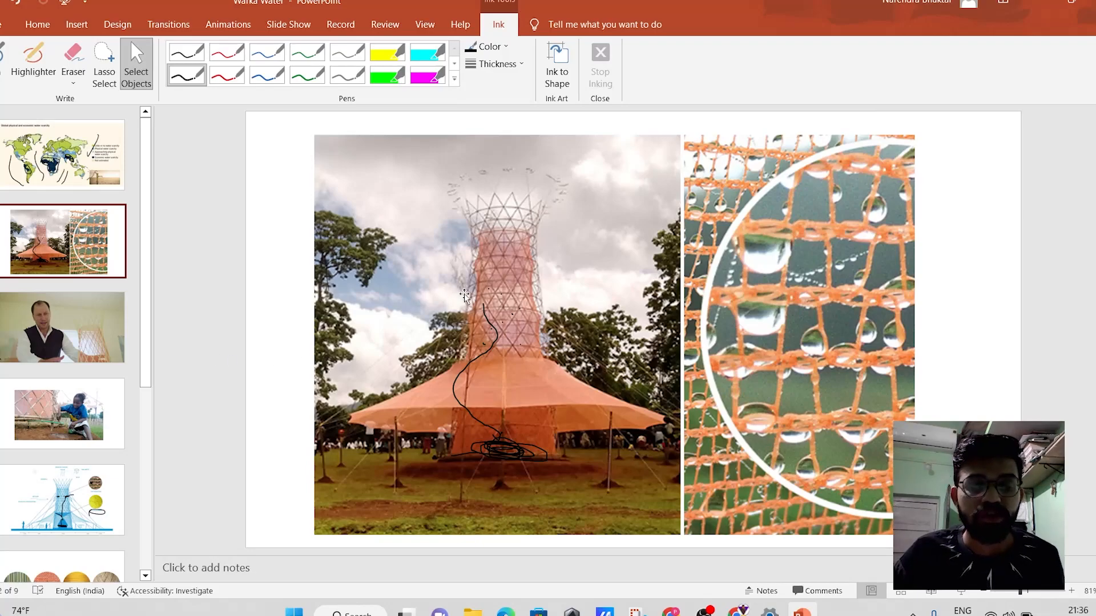
mouse_move(573, 487)
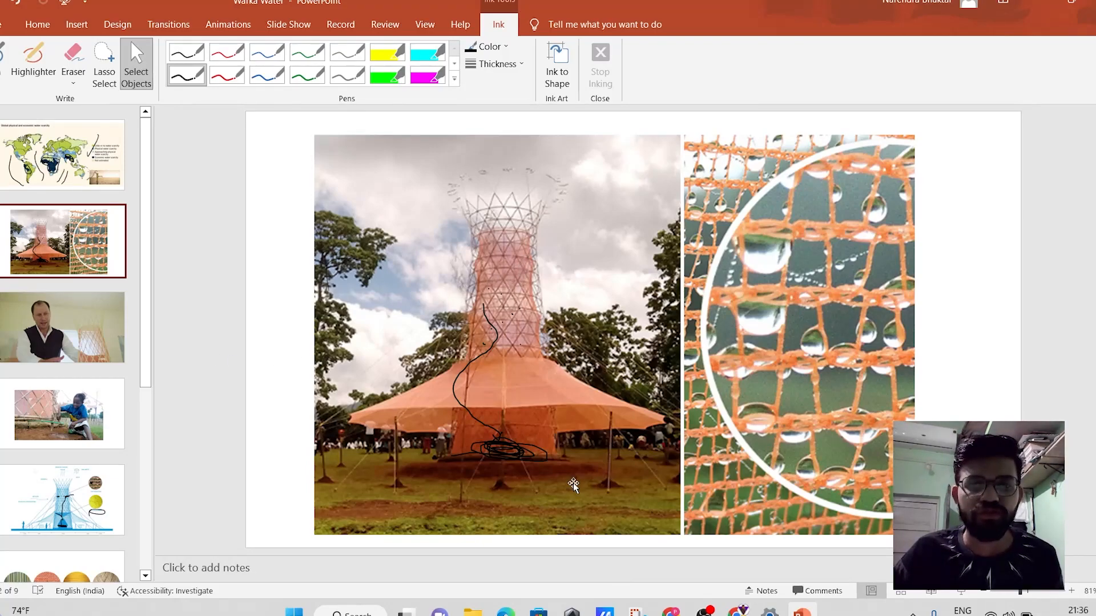